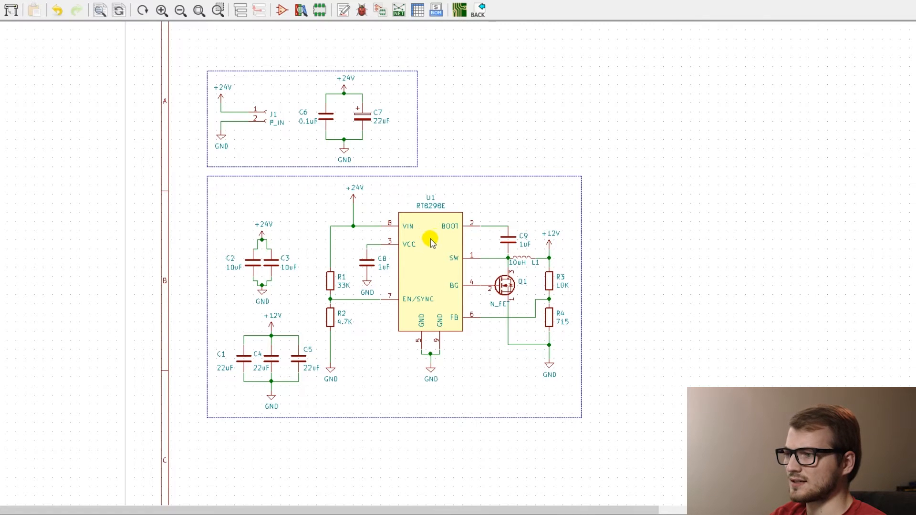
{"action": "mouse_move", "coordinate": [430, 246]}
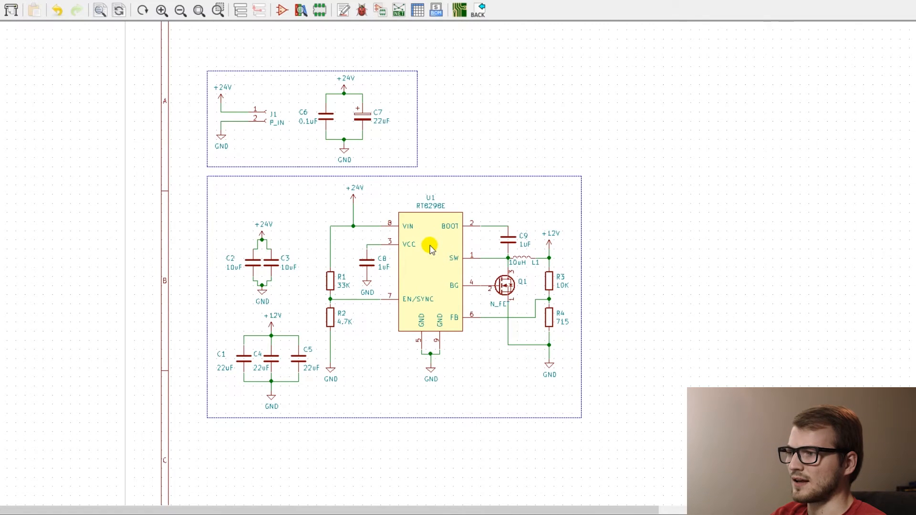
{"action": "mouse_move", "coordinate": [360, 131]}
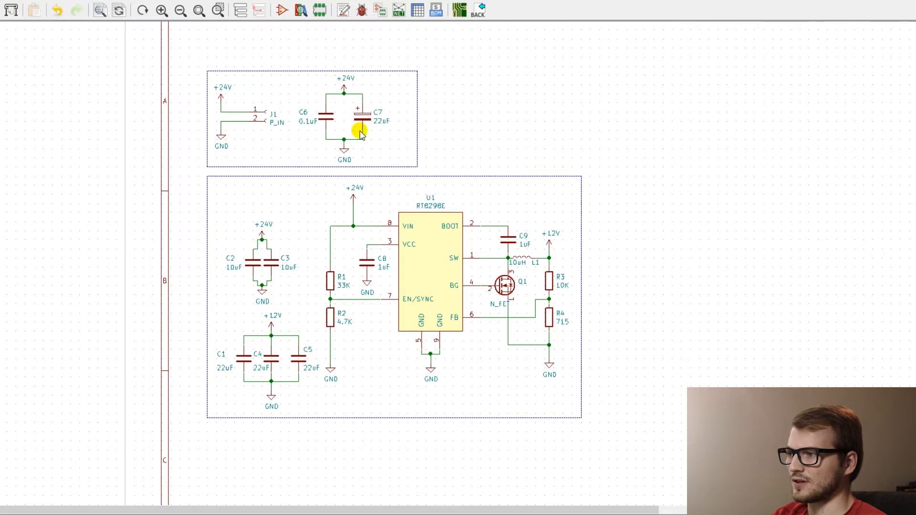
{"action": "mouse_move", "coordinate": [399, 210]}
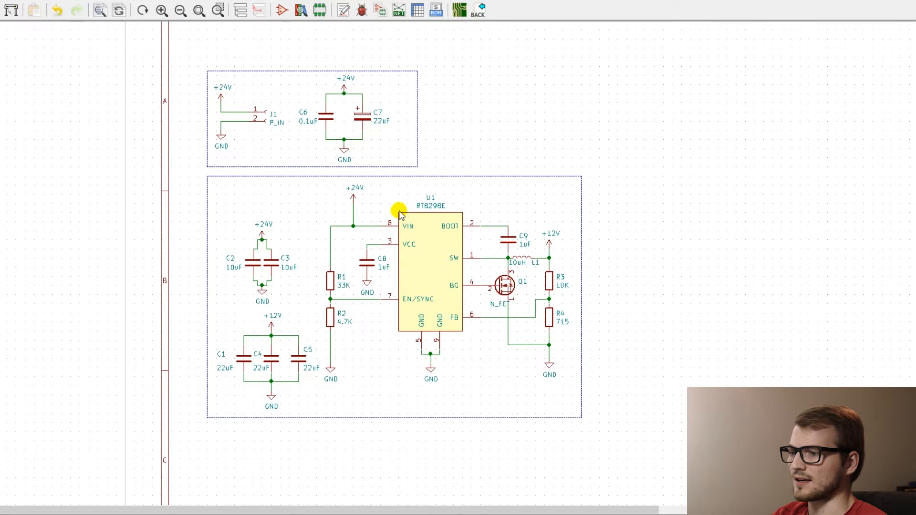
{"action": "mouse_move", "coordinate": [538, 248]}
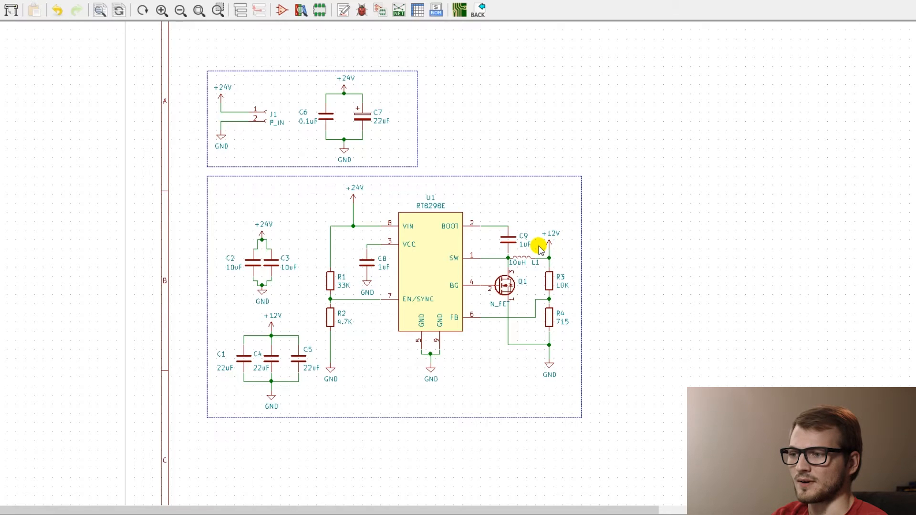
{"action": "mouse_move", "coordinate": [781, 88]}
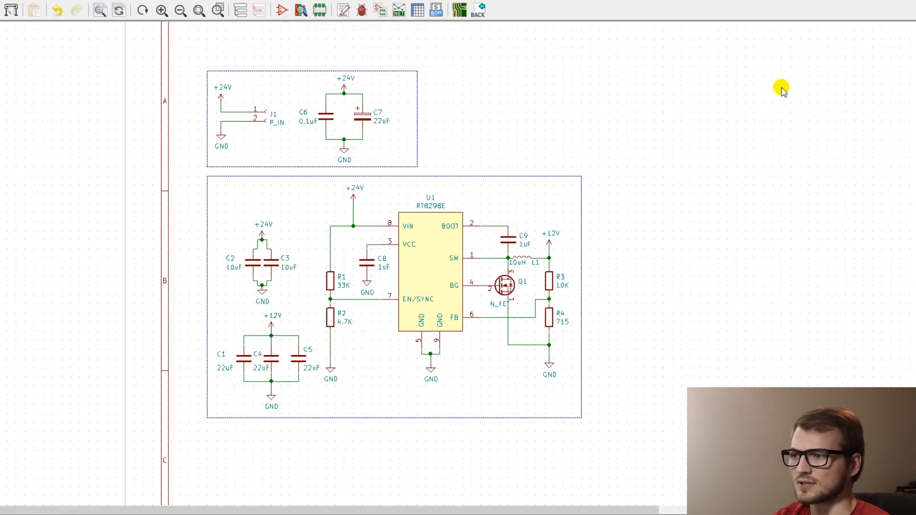
{"action": "mouse_move", "coordinate": [742, 124]}
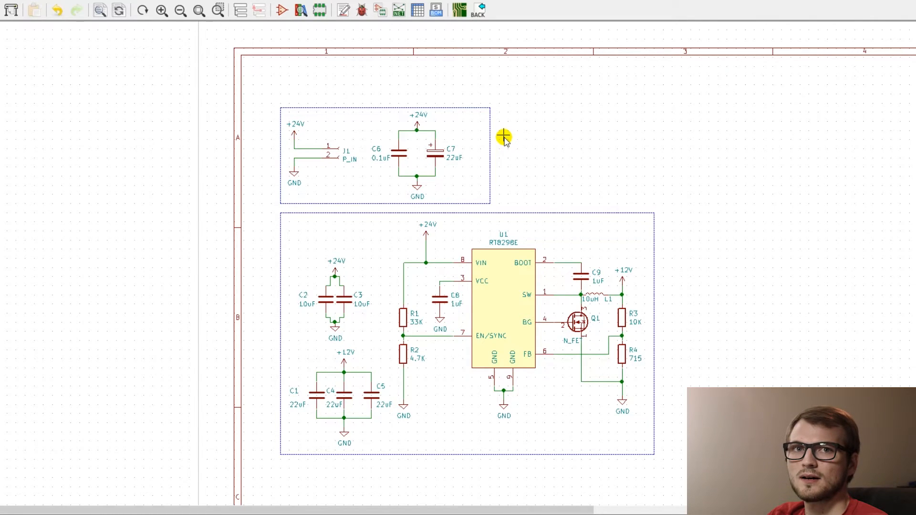
{"action": "mouse_move", "coordinate": [495, 302]}
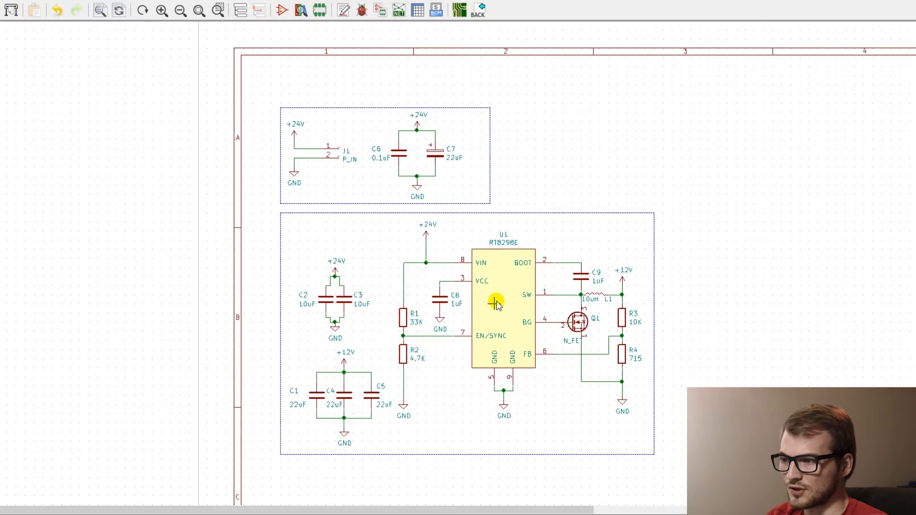
{"action": "mouse_move", "coordinate": [503, 309]}
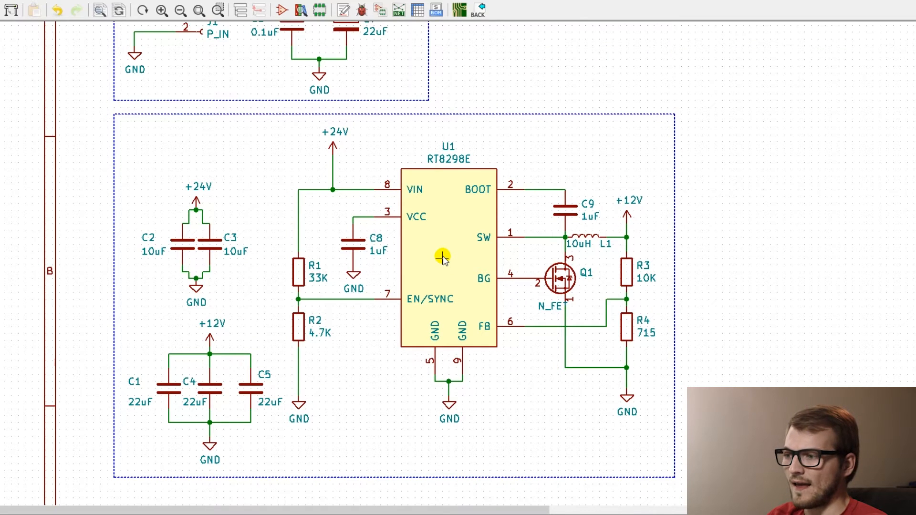
{"action": "mouse_move", "coordinate": [442, 259]}
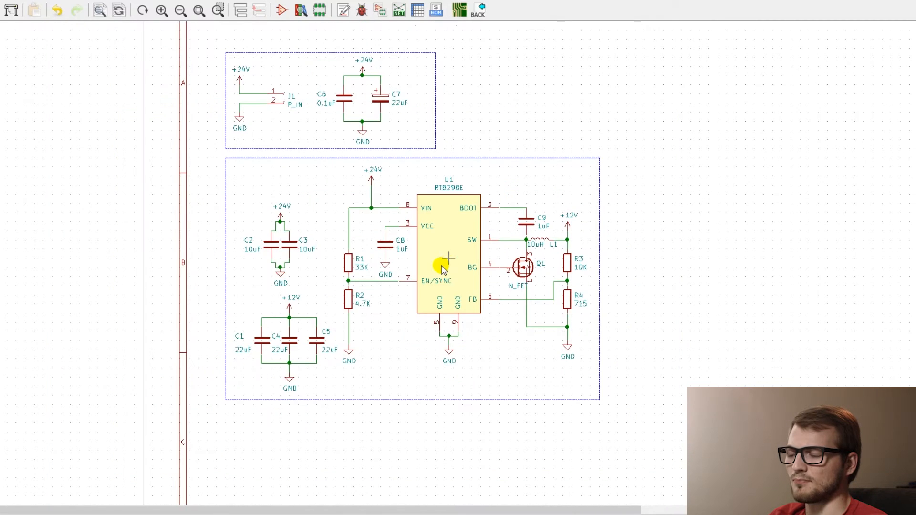
{"action": "mouse_move", "coordinate": [452, 249]}
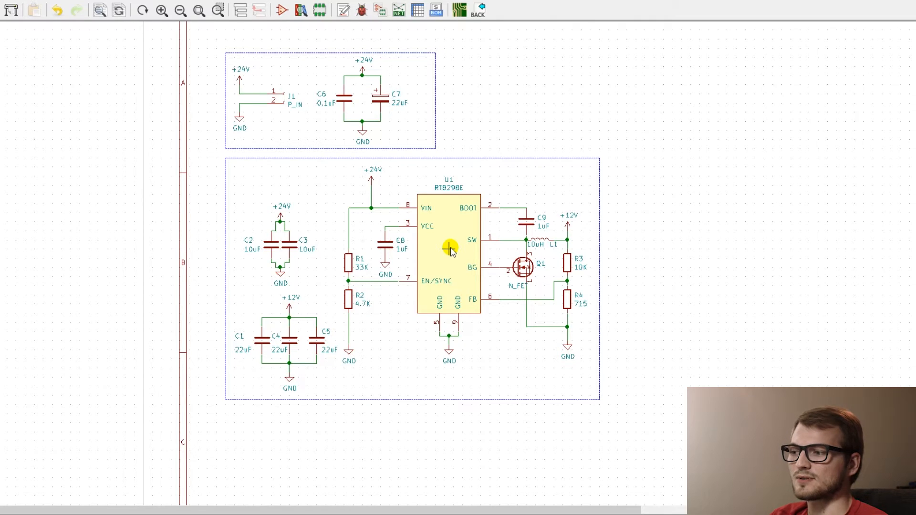
{"action": "mouse_move", "coordinate": [432, 266]}
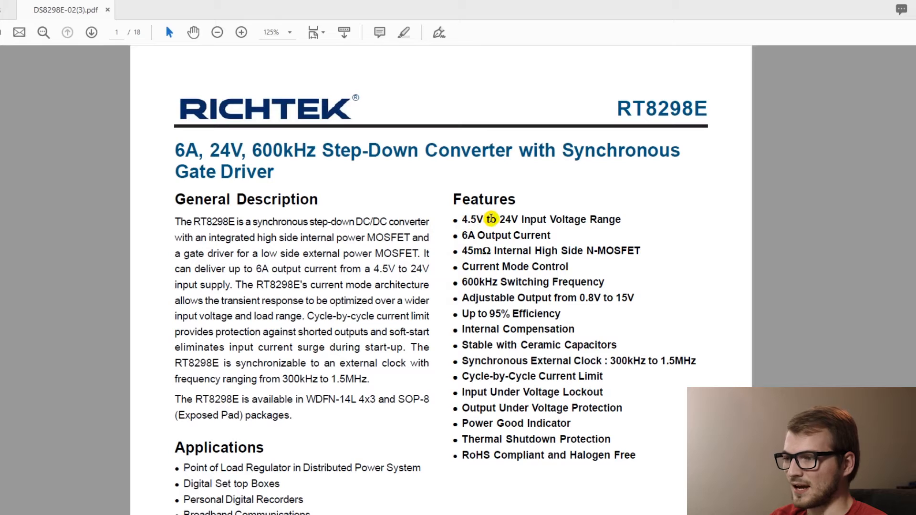
Highlight the 24V input figure, then scroll to the Absolute Maximum Ratings page
{"action": "double_click", "coordinate": [507, 219]}
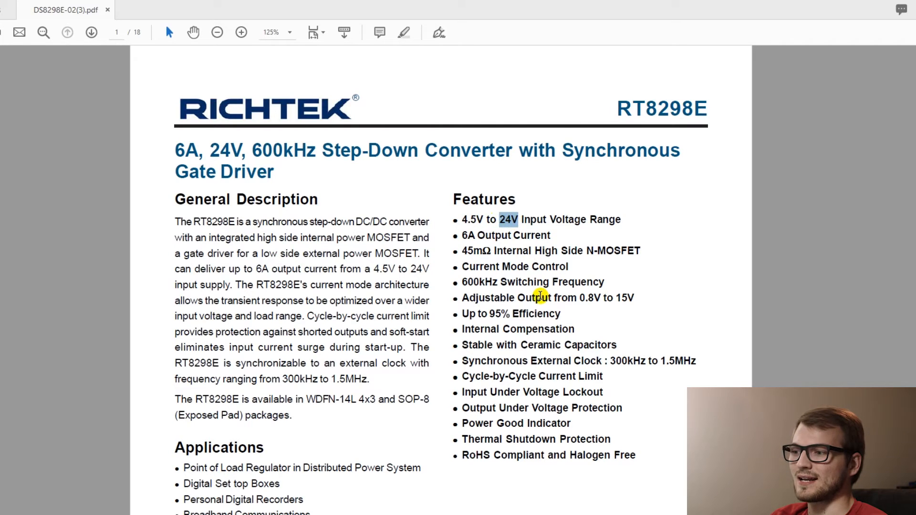
{"action": "scroll", "scroll_direction": "down", "scroll_amount": 3}
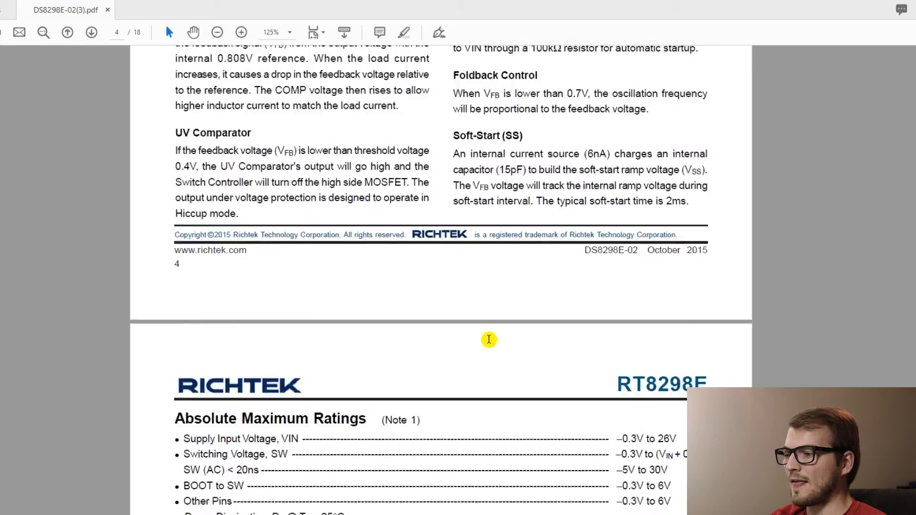
{"action": "scroll", "scroll_direction": "down", "scroll_amount": 3}
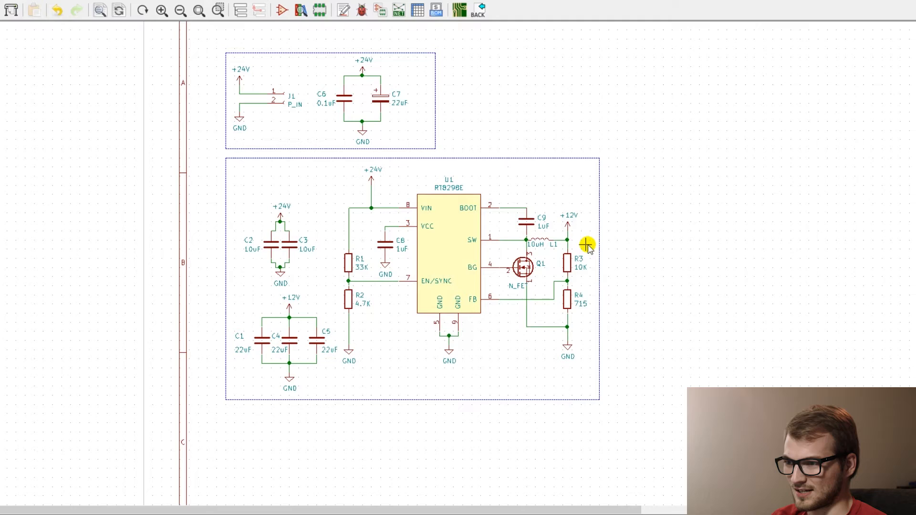
{"action": "mouse_move", "coordinate": [590, 168]}
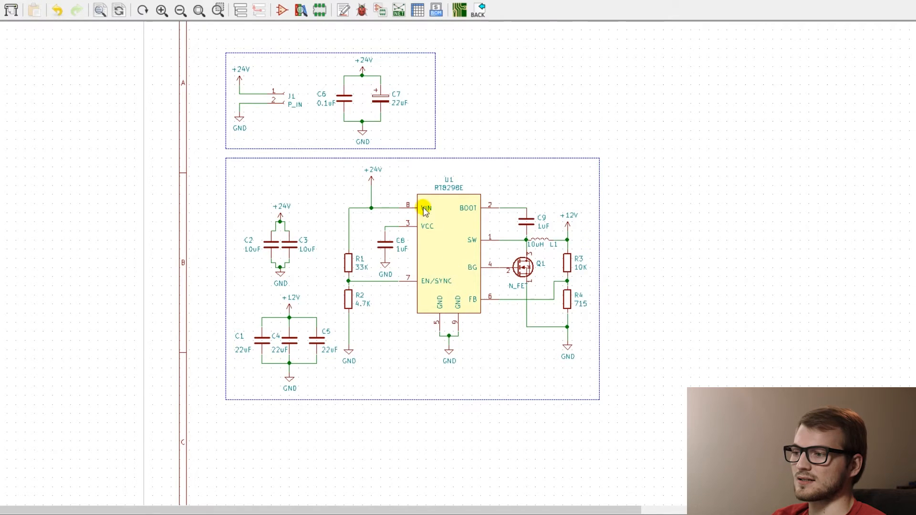
{"action": "mouse_move", "coordinate": [441, 245]}
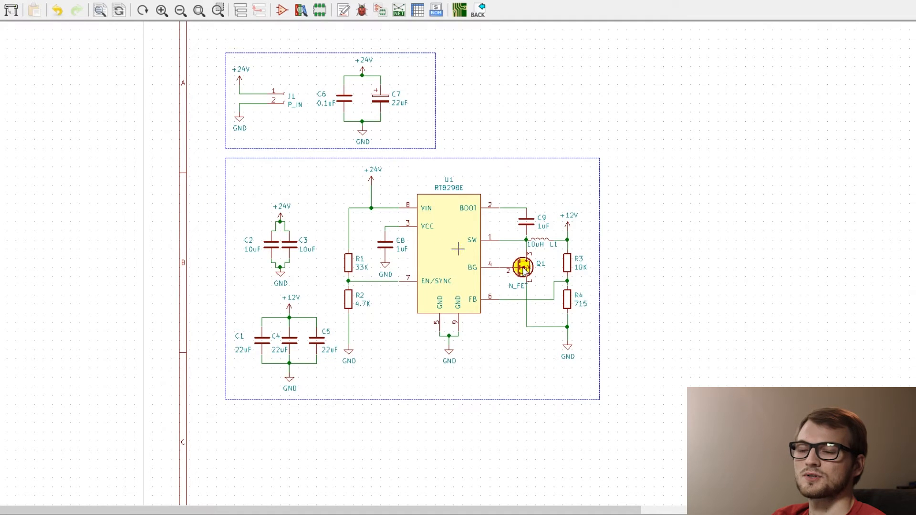
{"action": "mouse_move", "coordinate": [806, 257]}
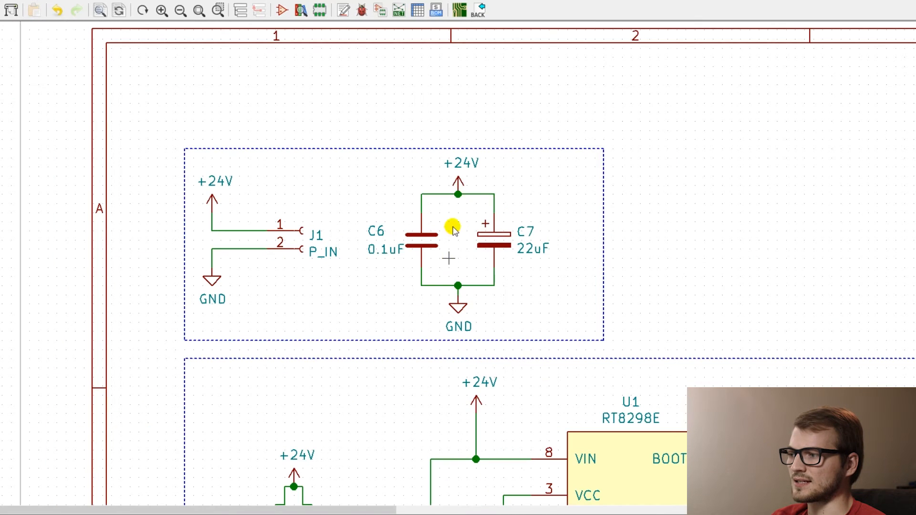
{"action": "mouse_move", "coordinate": [519, 240]}
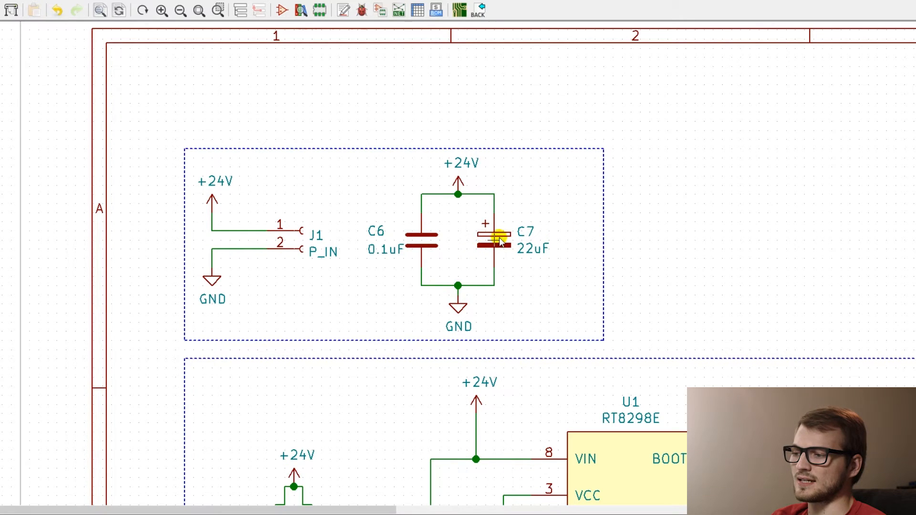
{"action": "mouse_move", "coordinate": [403, 242]}
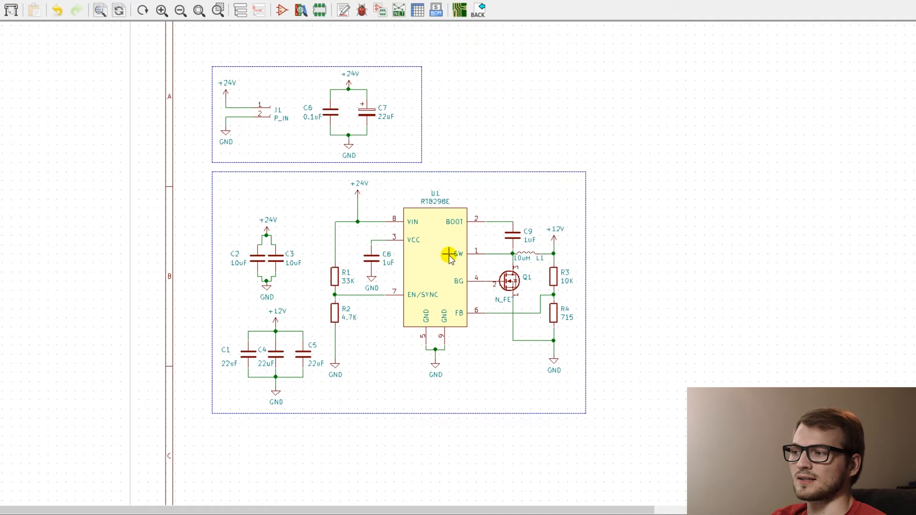
{"action": "mouse_move", "coordinate": [433, 259]}
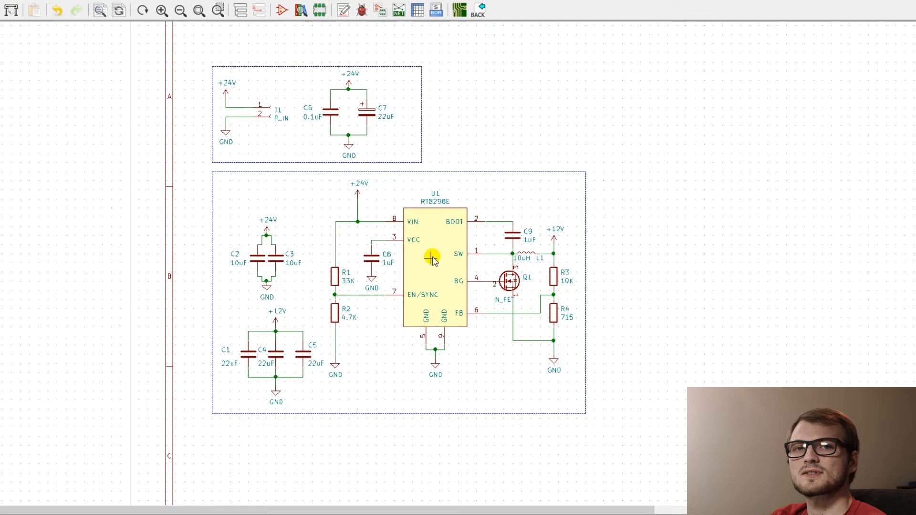
{"action": "mouse_move", "coordinate": [431, 258]}
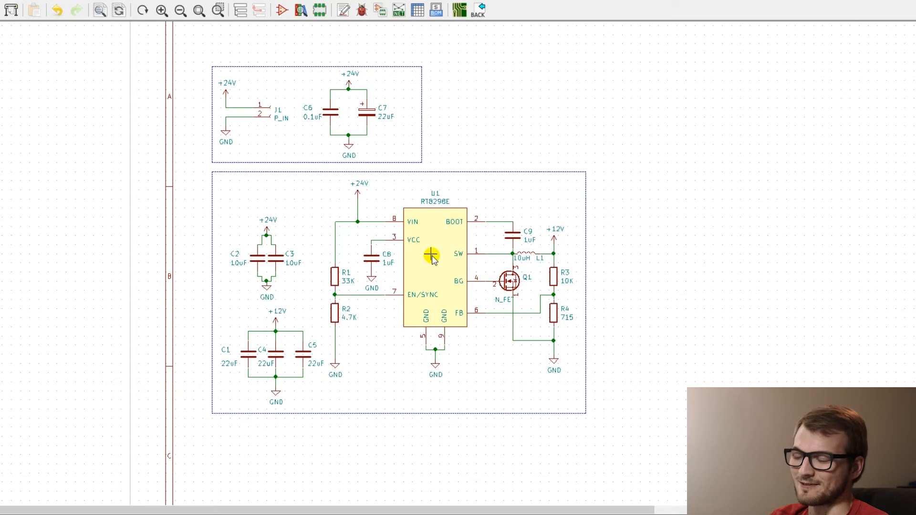
{"action": "scroll", "scroll_direction": "down", "scroll_amount": 3}
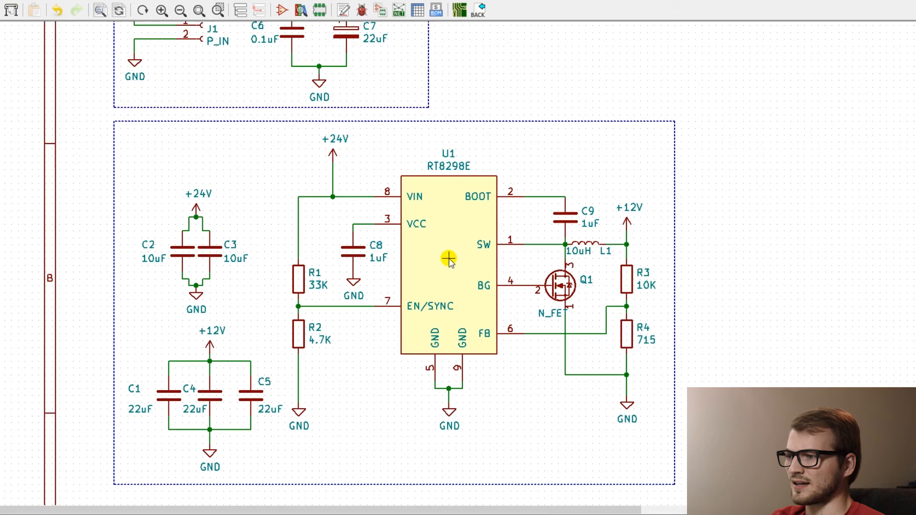
{"action": "scroll", "scroll_direction": "down", "scroll_amount": 3}
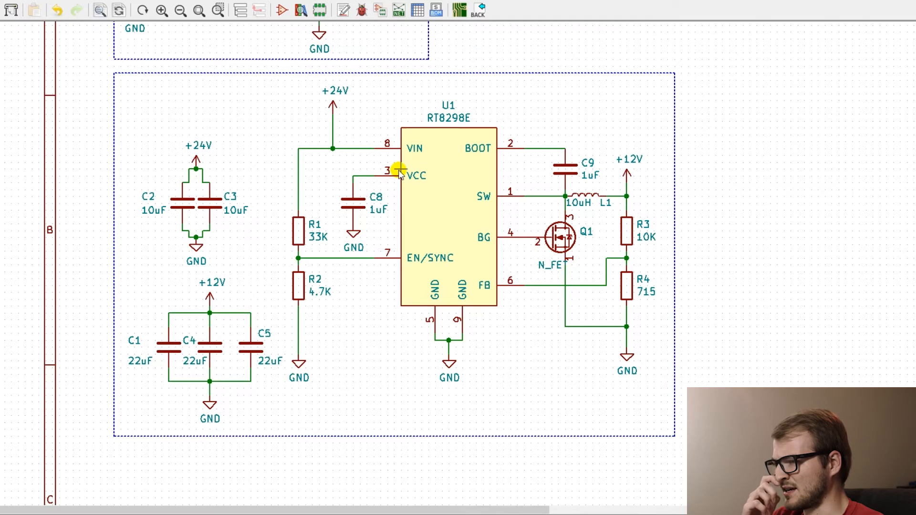
{"action": "mouse_move", "coordinate": [319, 347]}
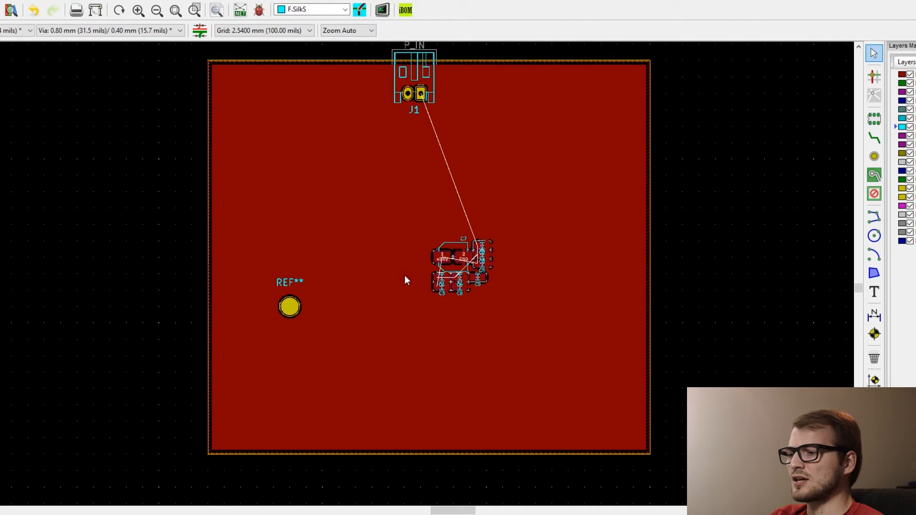
{"action": "mouse_move", "coordinate": [406, 284]}
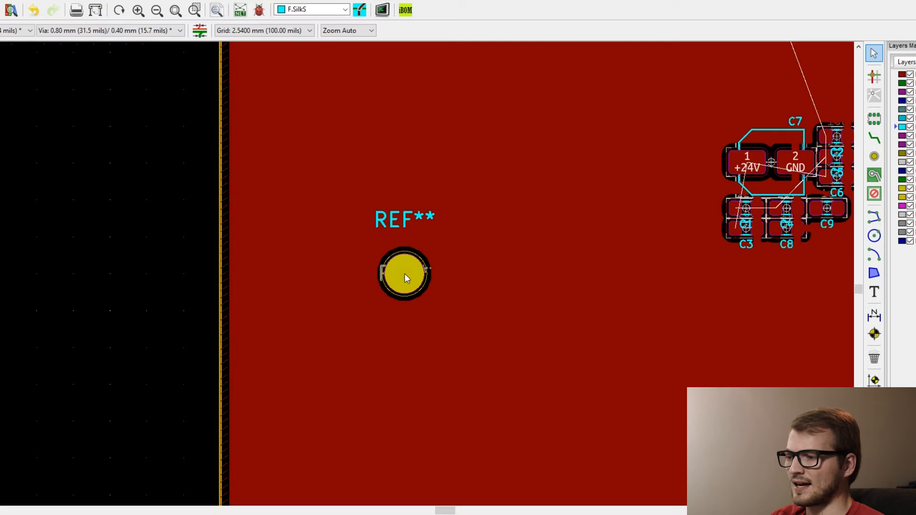
{"action": "mouse_move", "coordinate": [408, 284]}
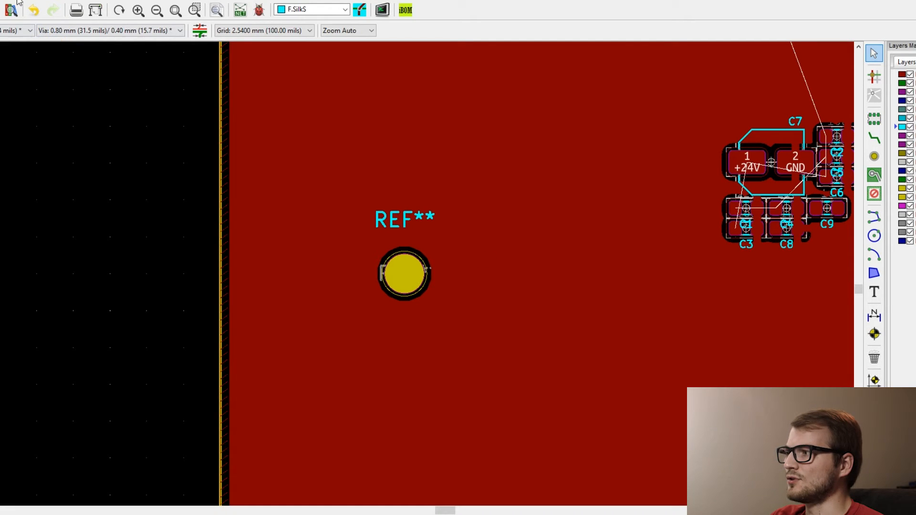
{"action": "mouse_move", "coordinate": [549, 38]}
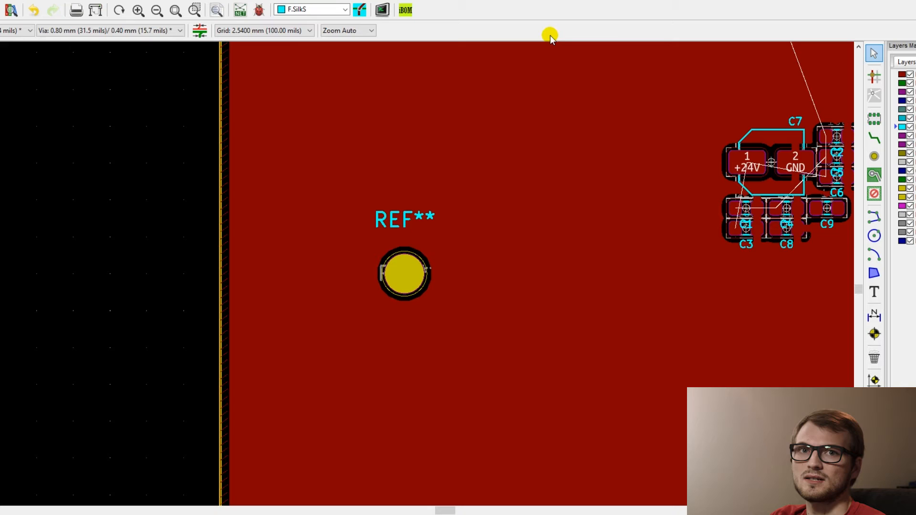
{"action": "mouse_move", "coordinate": [537, 58]}
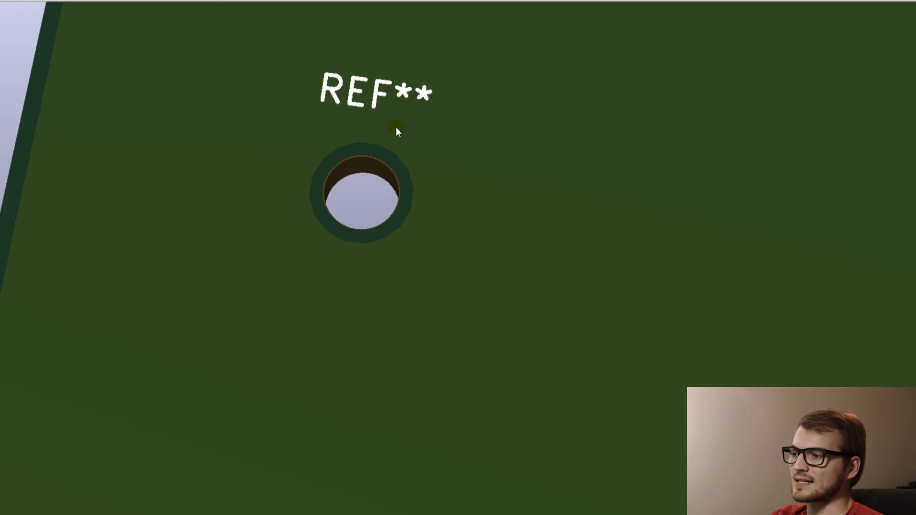
{"action": "mouse_move", "coordinate": [393, 123]}
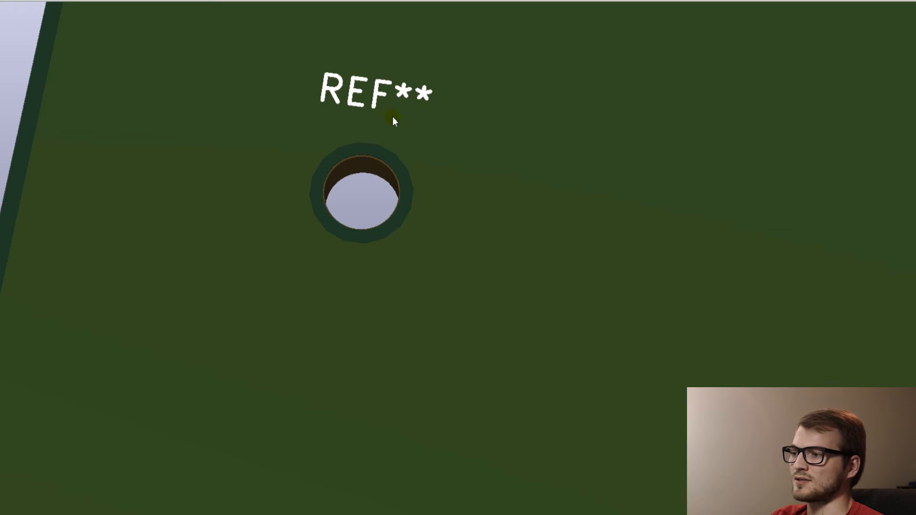
{"action": "mouse_move", "coordinate": [297, 278]}
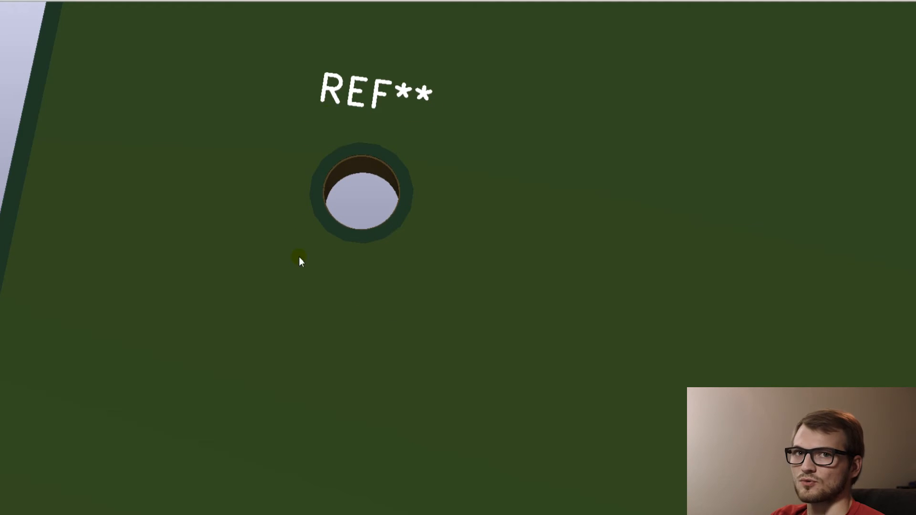
{"action": "mouse_move", "coordinate": [369, 159]}
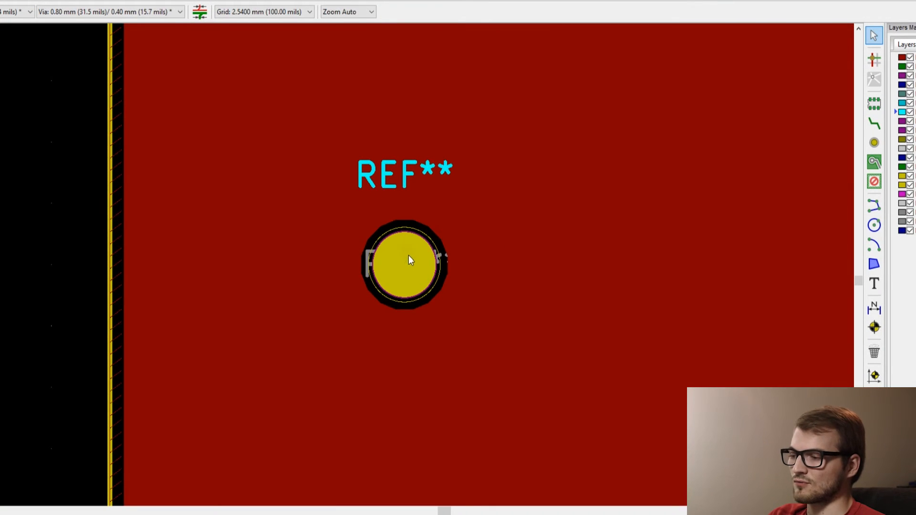
{"action": "left_click", "coordinate": [404, 261]}
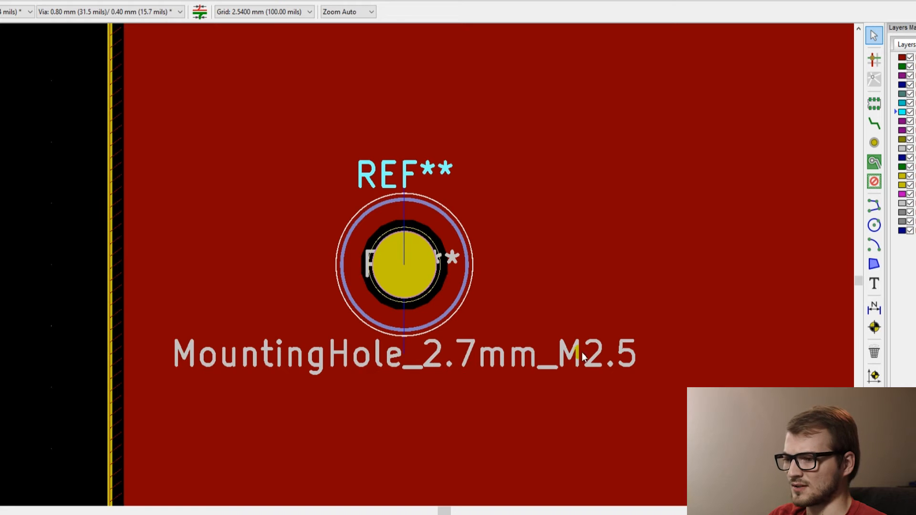
{"action": "mouse_move", "coordinate": [461, 332]}
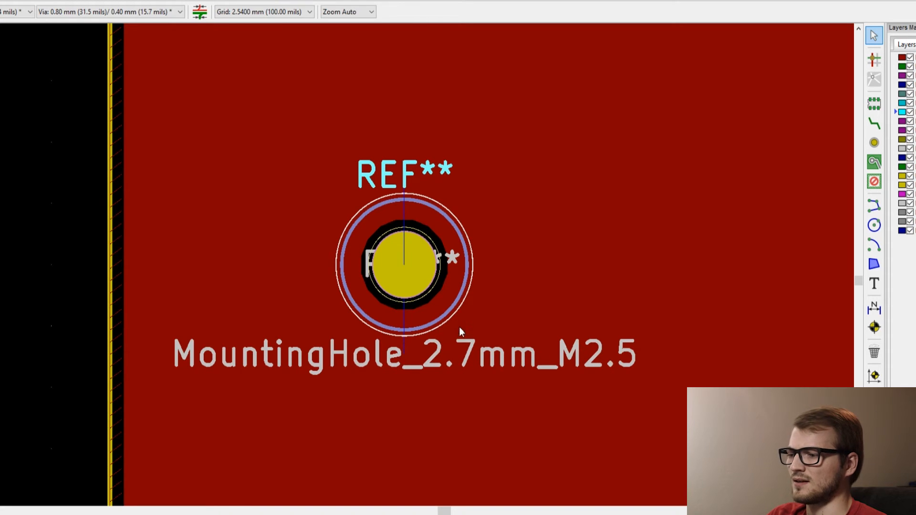
{"action": "mouse_move", "coordinate": [446, 308]}
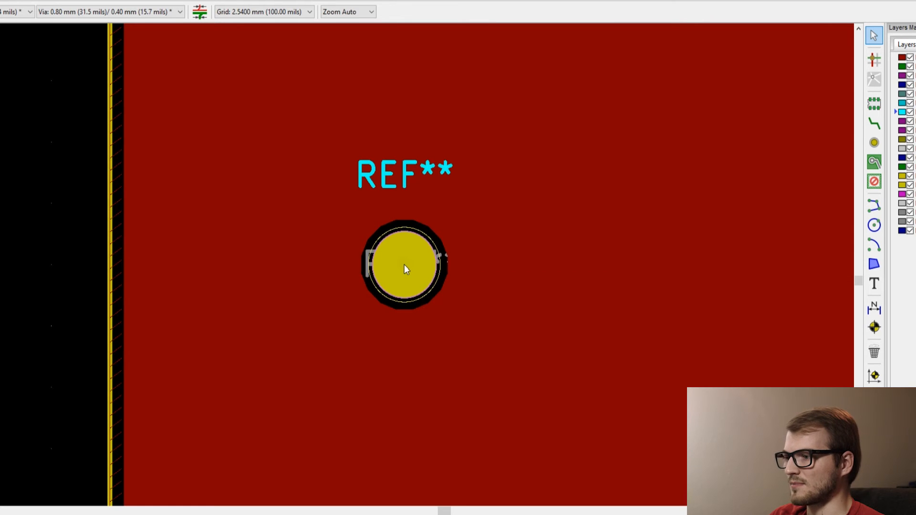
Set the mounting hole pad's local net-pad clearance to 1.5 mm and a larger solder-mask clearance
{"action": "double_click", "coordinate": [402, 266]}
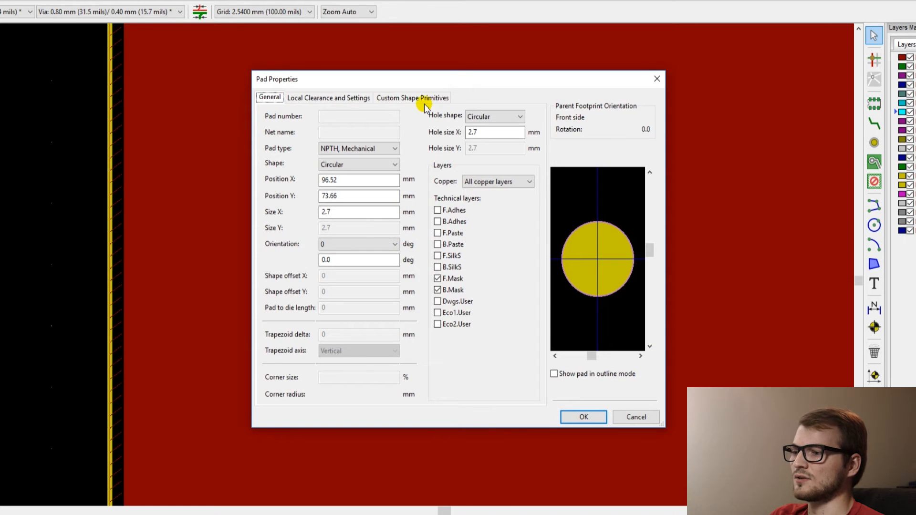
{"action": "left_click", "coordinate": [328, 97]}
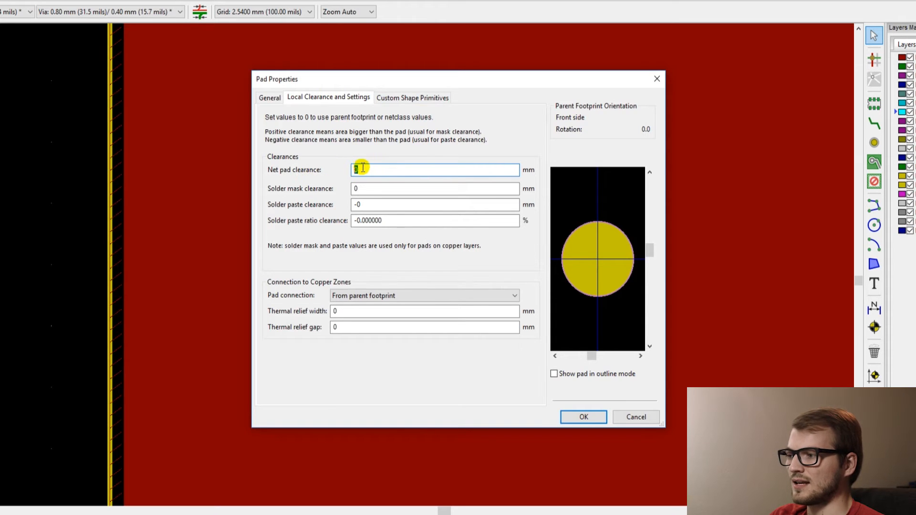
{"action": "double_click", "coordinate": [354, 170]}
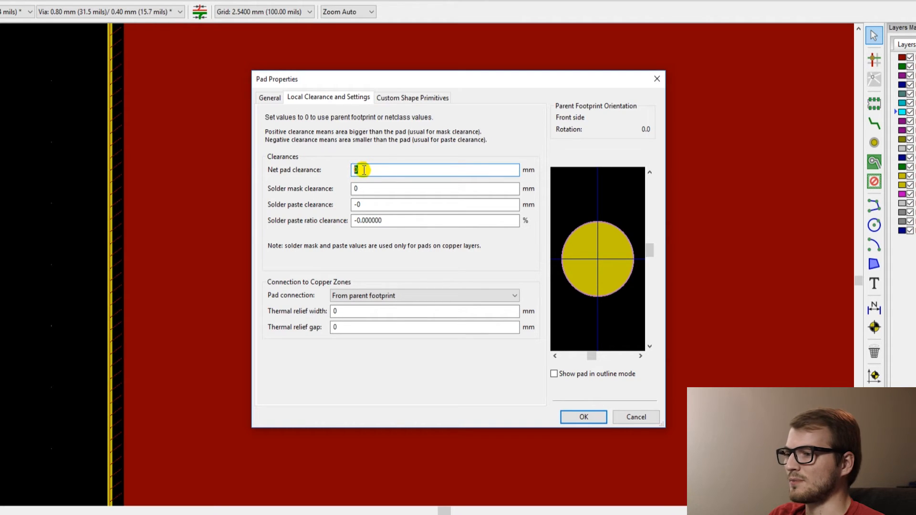
{"action": "type", "text": "1.5"}
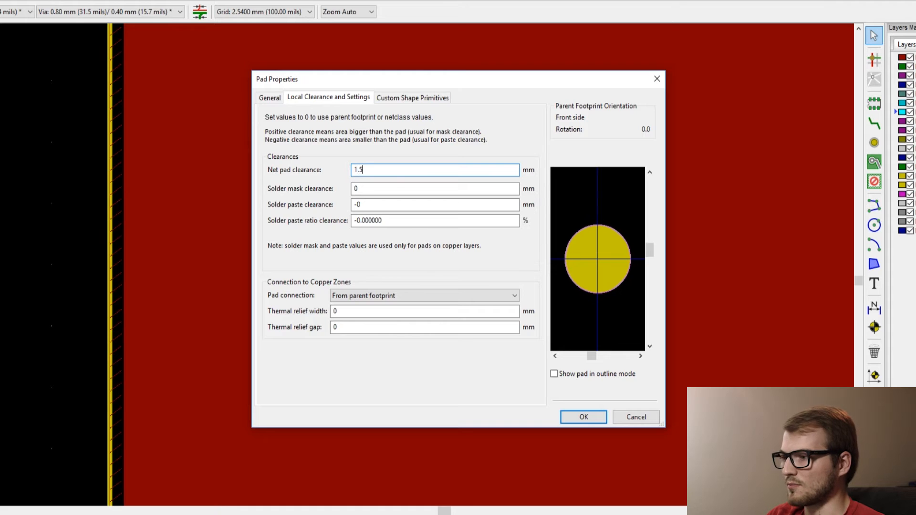
{"action": "left_click", "coordinate": [435, 188]}
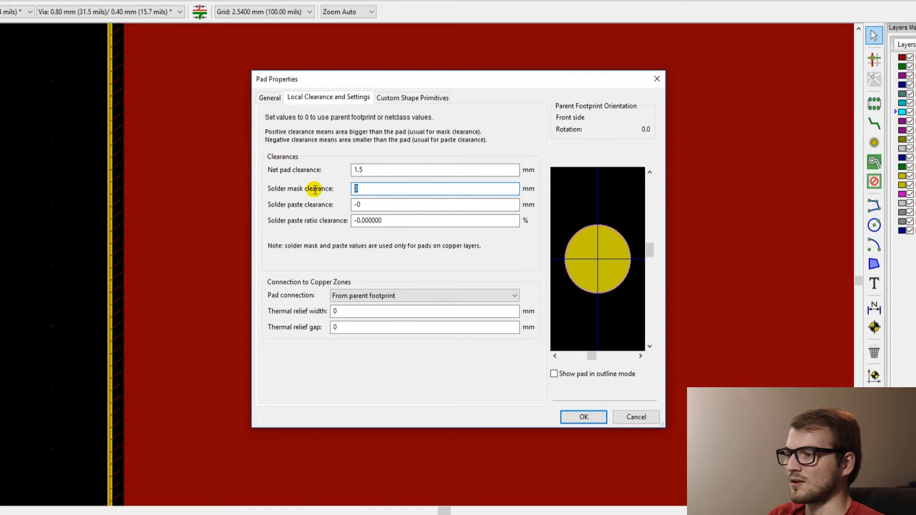
{"action": "type", "text": "1."}
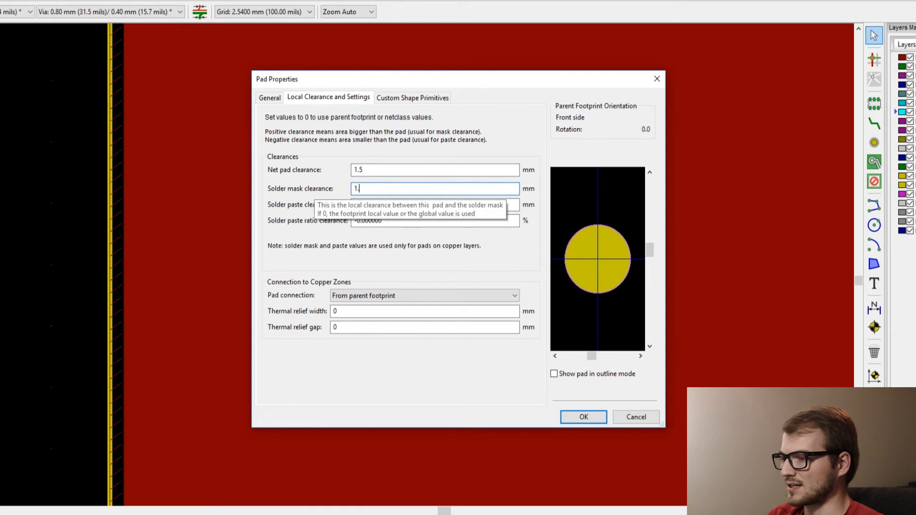
{"action": "left_click", "coordinate": [582, 417]}
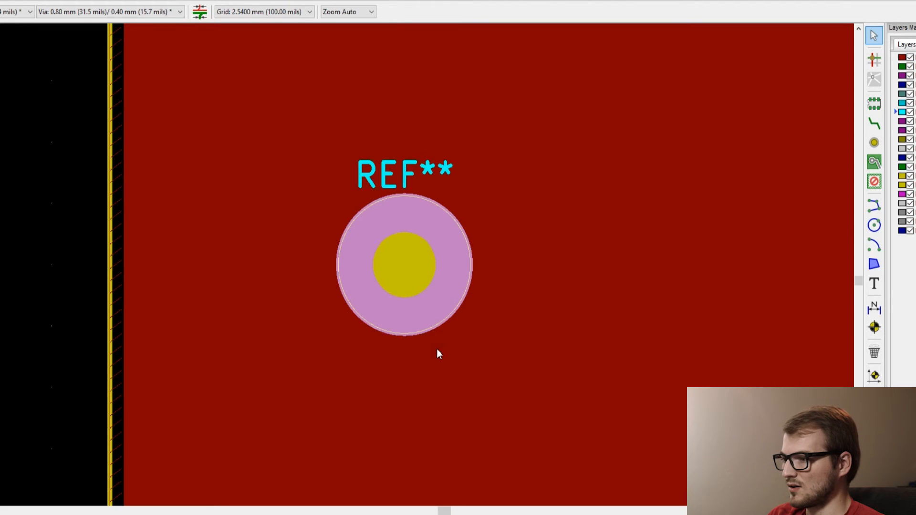
Zoom in on the REF** mounting hole footprint
{"action": "left_click", "coordinate": [402, 266]}
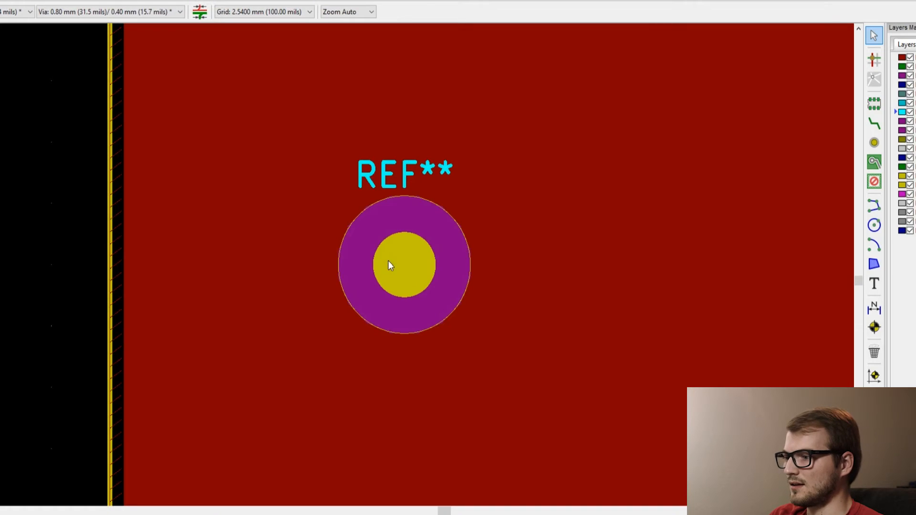
Give the mounting hole pad 1.6 mm net clearance and 1.5 mm mask clearance, then preview in 3D
{"action": "left_click", "coordinate": [403, 266]}
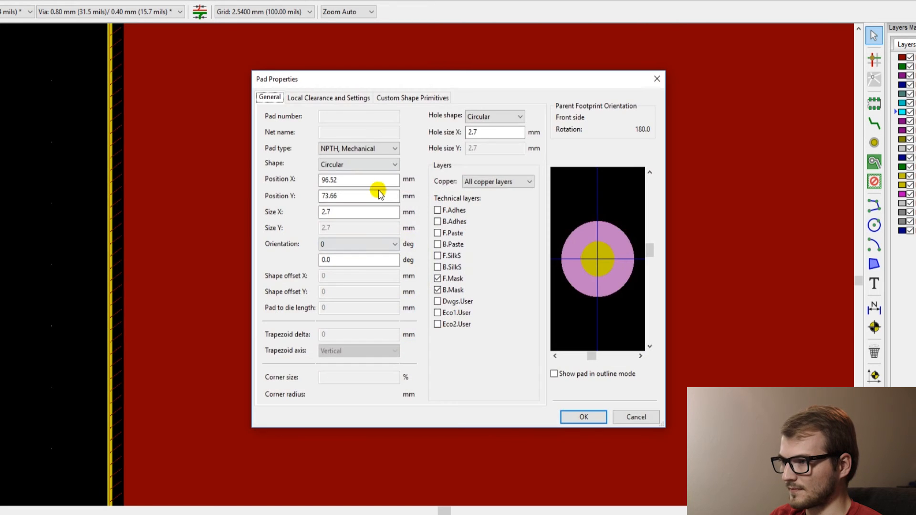
{"action": "left_click", "coordinate": [328, 98]}
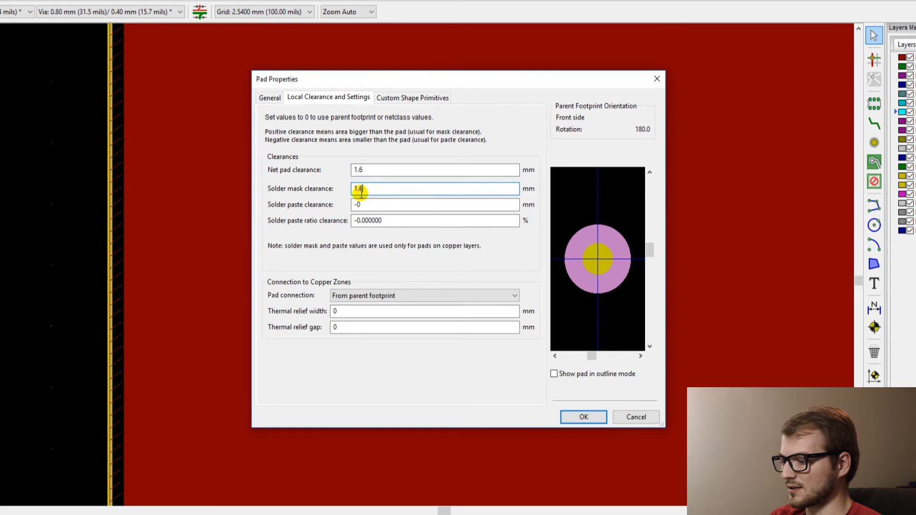
{"action": "left_click", "coordinate": [582, 417]}
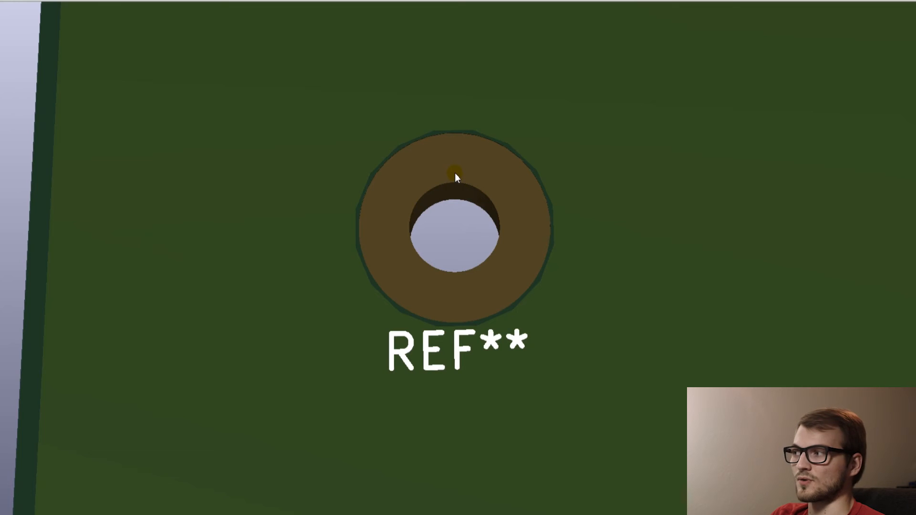
Zoom out on the board to show the REF** mounting hole beside the FD1 fiducial
{"action": "scroll", "scroll_direction": "down", "scroll_amount": 3}
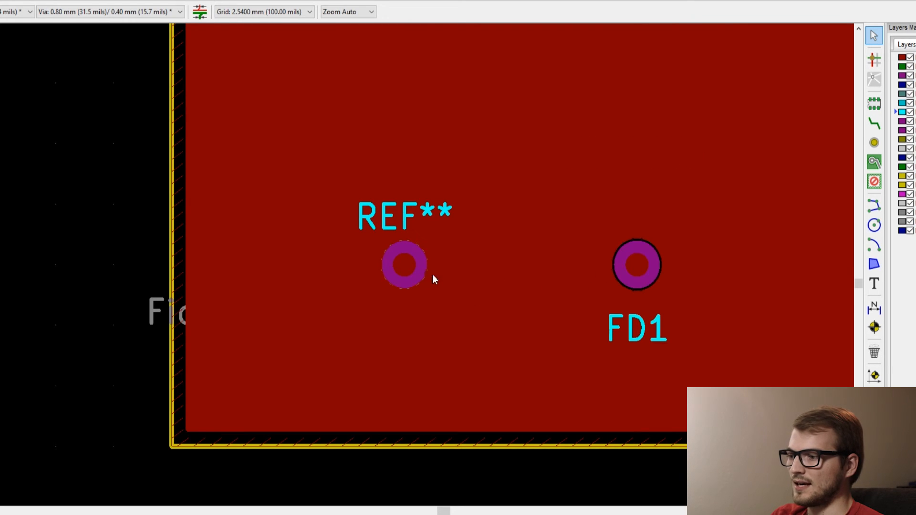
Select the FD1 fiducial pad and zoom in on it
{"action": "left_click", "coordinate": [406, 264]}
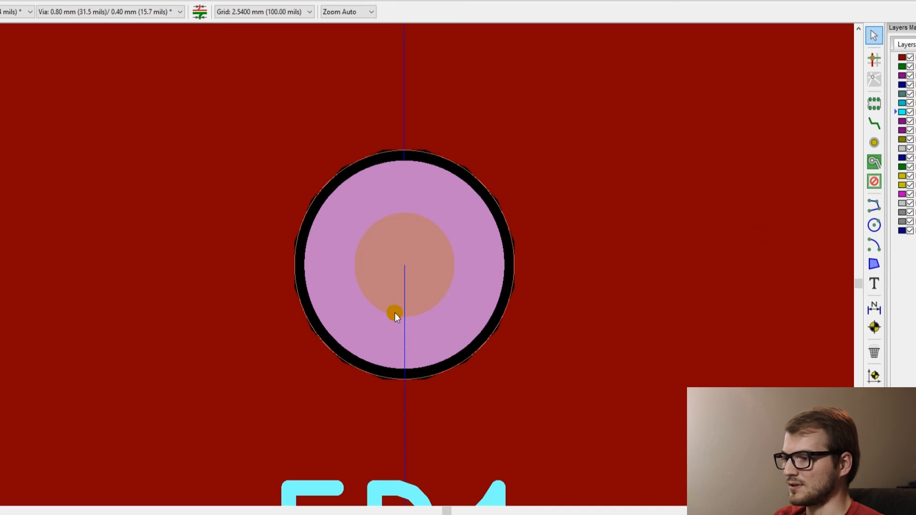
Set the FD1 fiducial's 1 mm pad to 0.6 mm local net clearance with adjusted mask clearance
{"action": "double_click", "coordinate": [395, 313]}
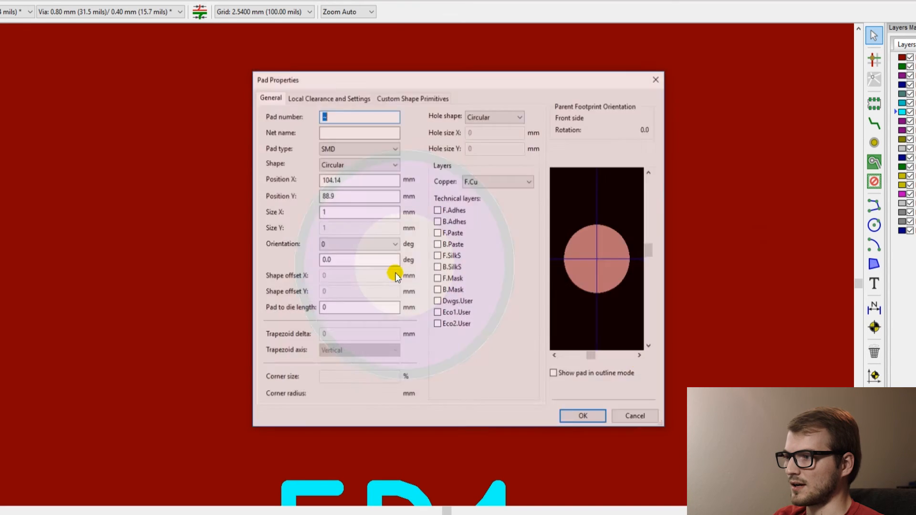
{"action": "left_click", "coordinate": [328, 98]}
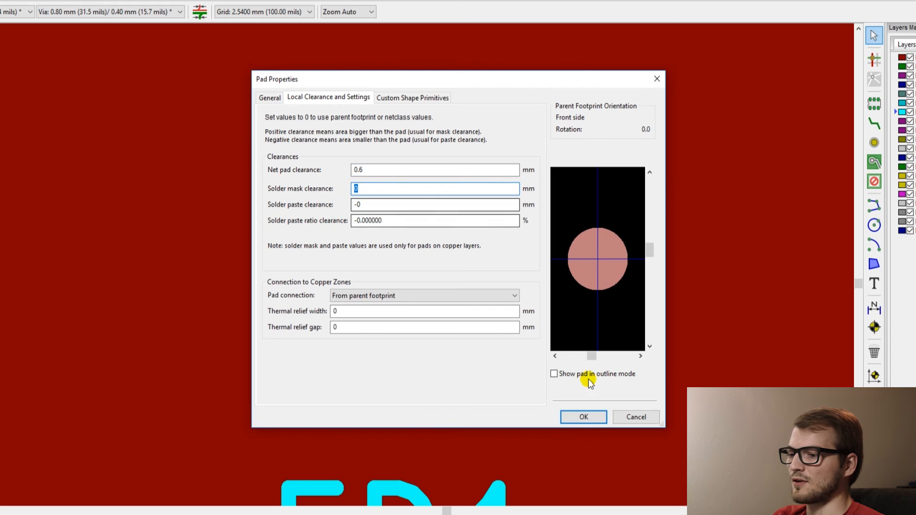
{"action": "left_click", "coordinate": [582, 416]}
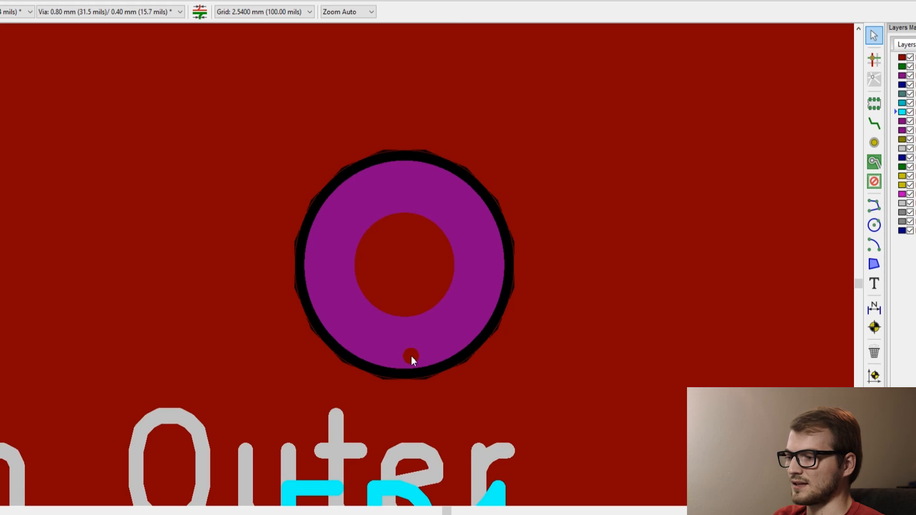
Zoom out over the board, then in on the large REF** mounting hole at the left edge
{"action": "right_click", "coordinate": [410, 359]}
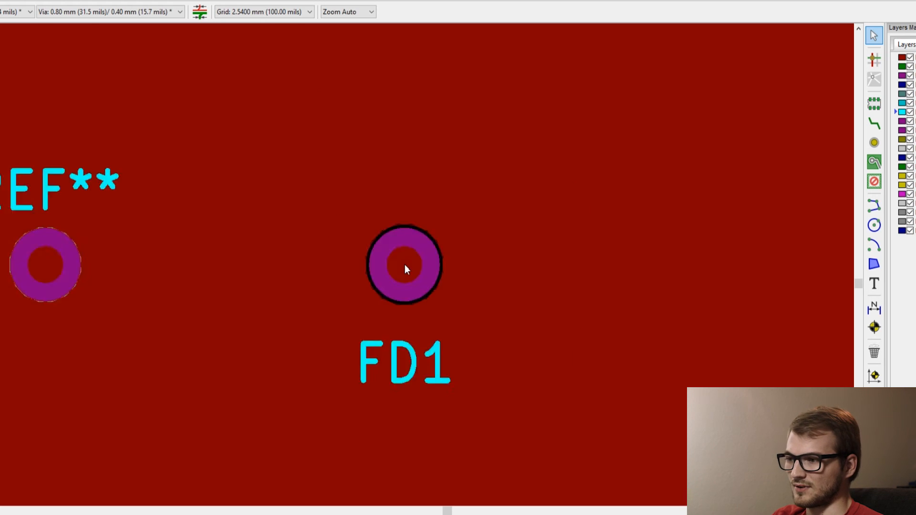
{"action": "scroll", "scroll_direction": "up", "scroll_amount": 3}
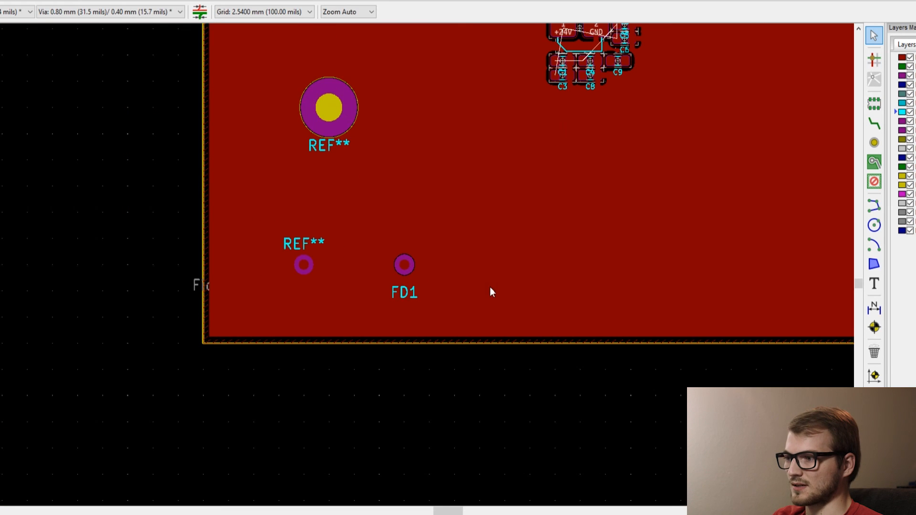
{"action": "mouse_move", "coordinate": [420, 270]}
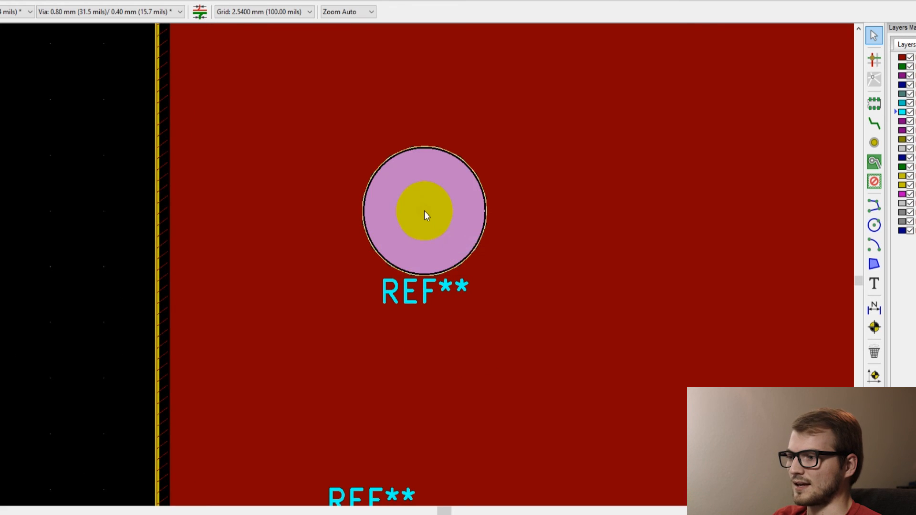
{"action": "double_click", "coordinate": [425, 212]}
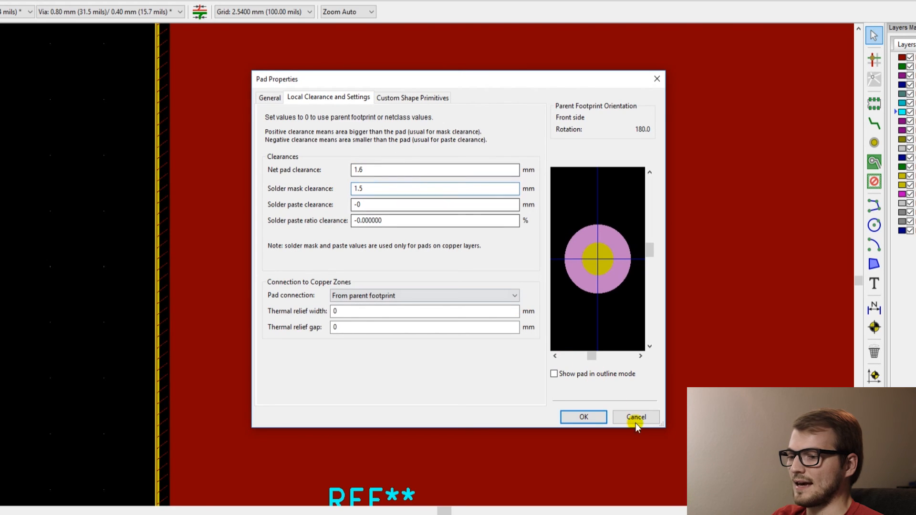
{"action": "left_click", "coordinate": [636, 417]}
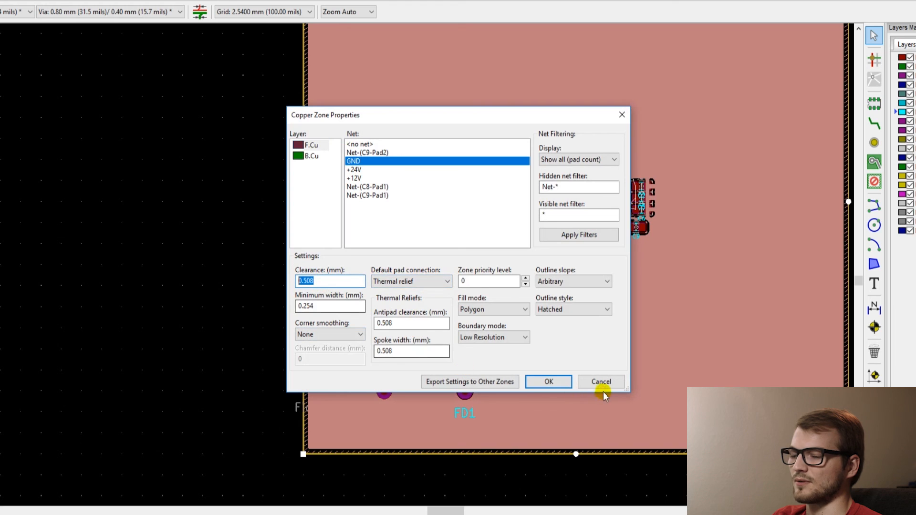
{"action": "left_click", "coordinate": [600, 381]}
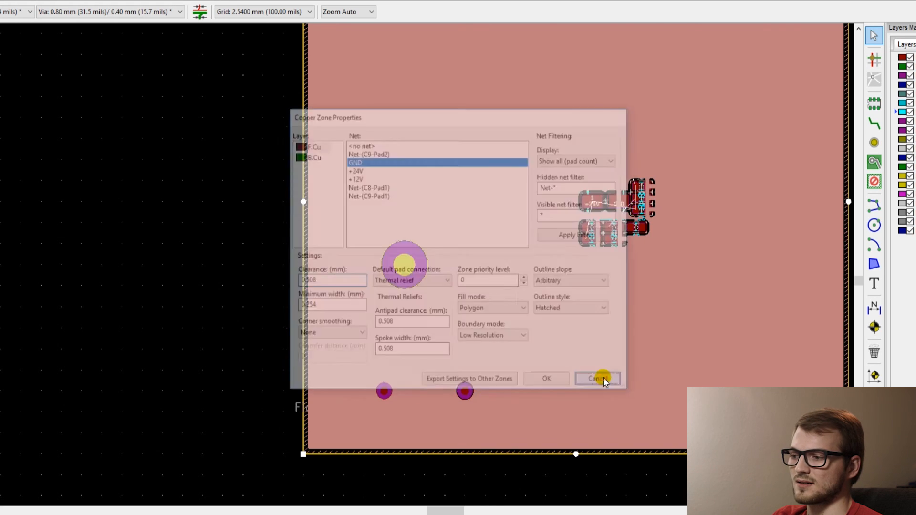
{"action": "left_click", "coordinate": [595, 379]}
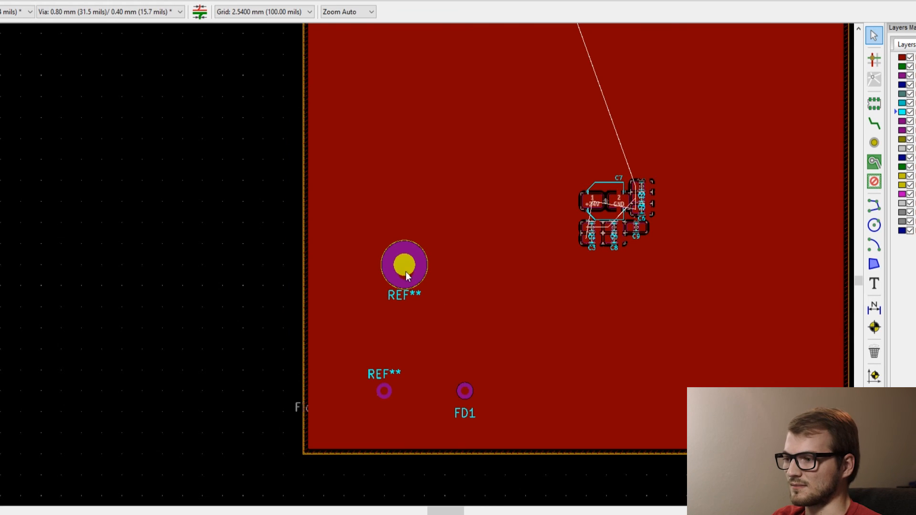
{"action": "left_click", "coordinate": [404, 268]}
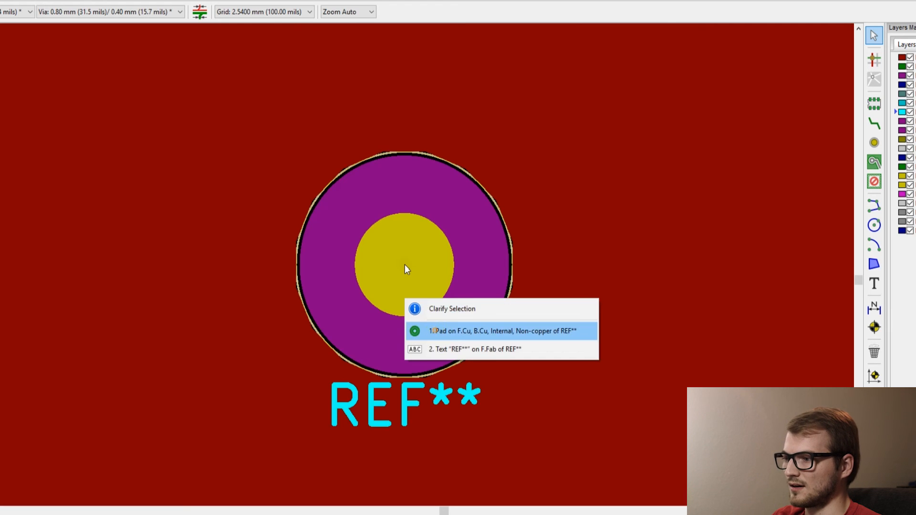
{"action": "left_click", "coordinate": [501, 331]}
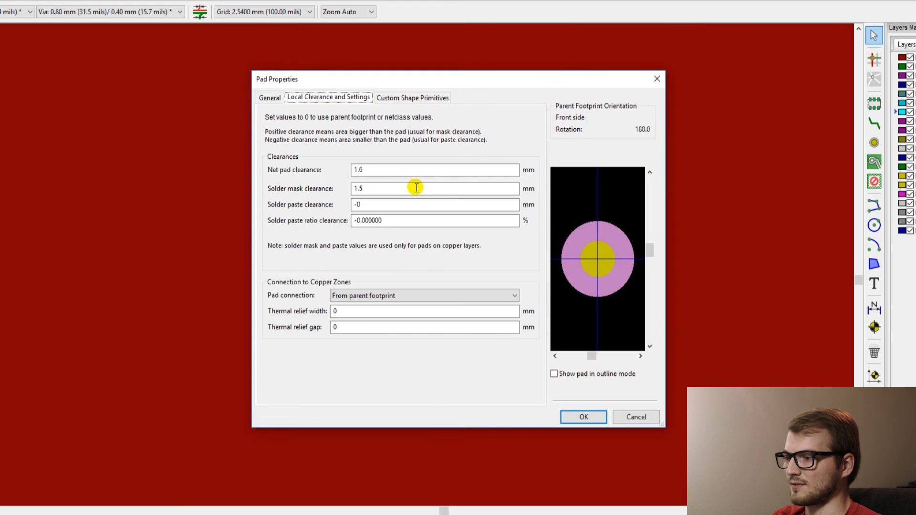
{"action": "left_click", "coordinate": [423, 311]}
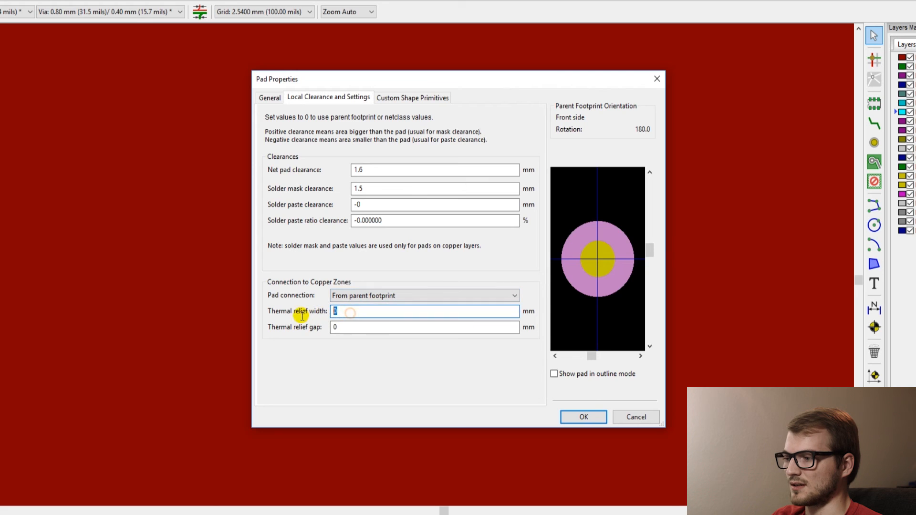
{"action": "left_click", "coordinate": [423, 326]}
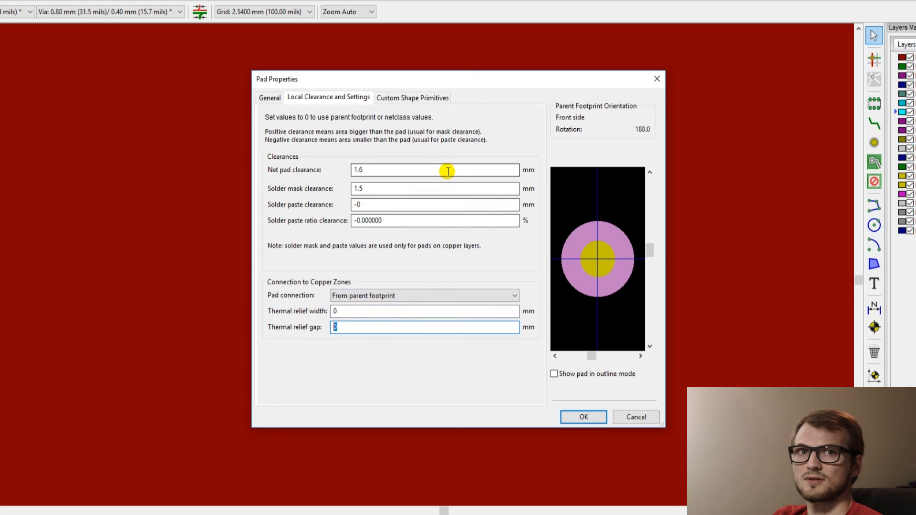
{"action": "left_click", "coordinate": [581, 417]}
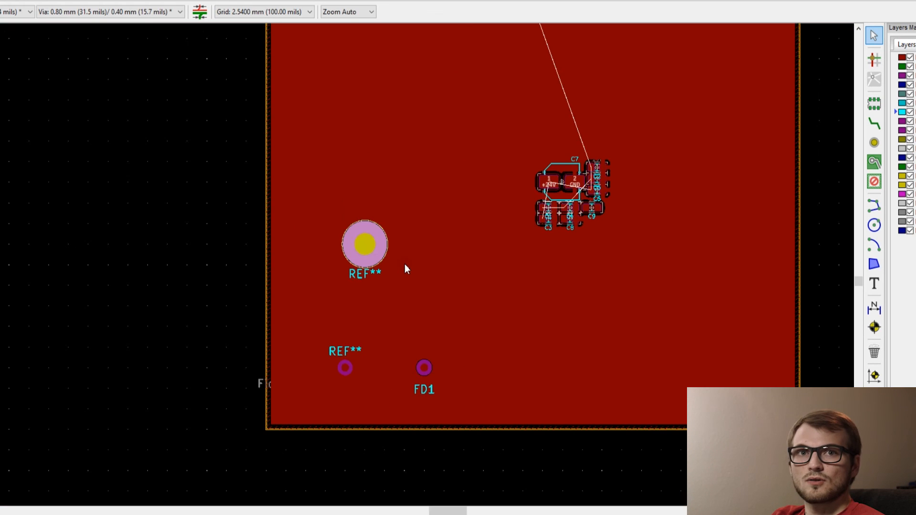